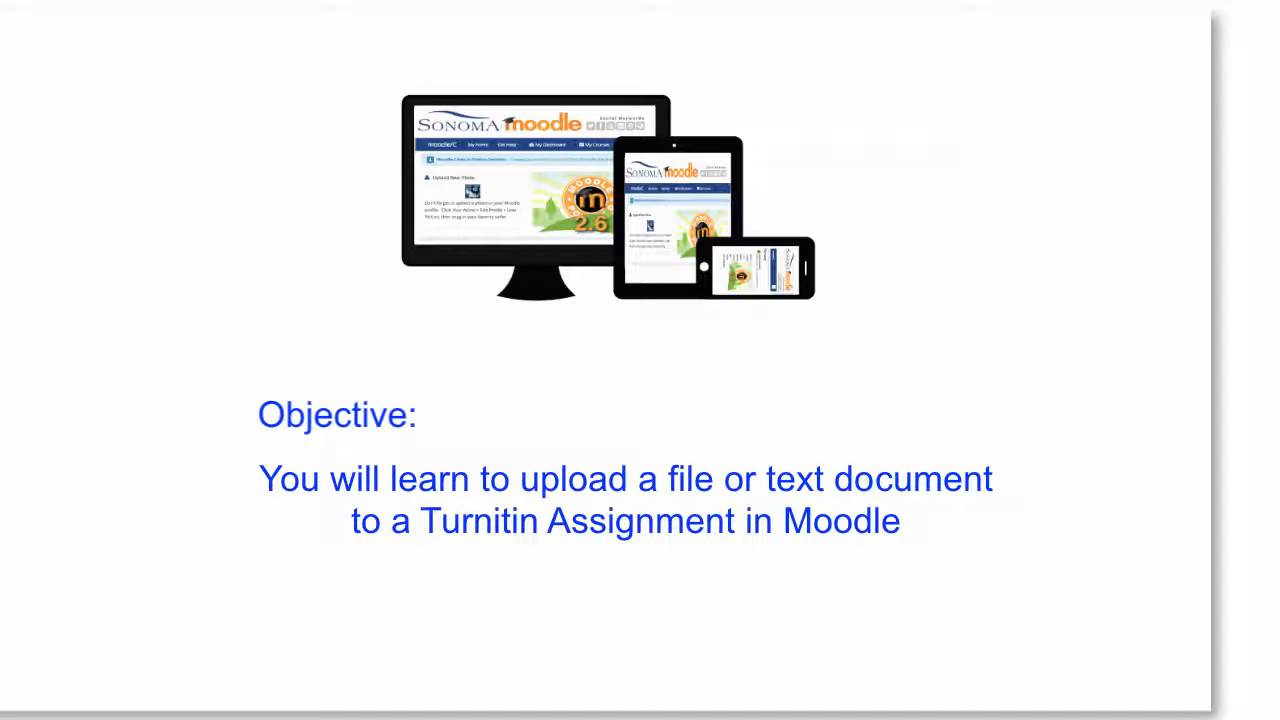
# Disable 'Block pop-up windows' in Firefox Preferences > Content and close Preferences.
pyautogui.click(204, 14)
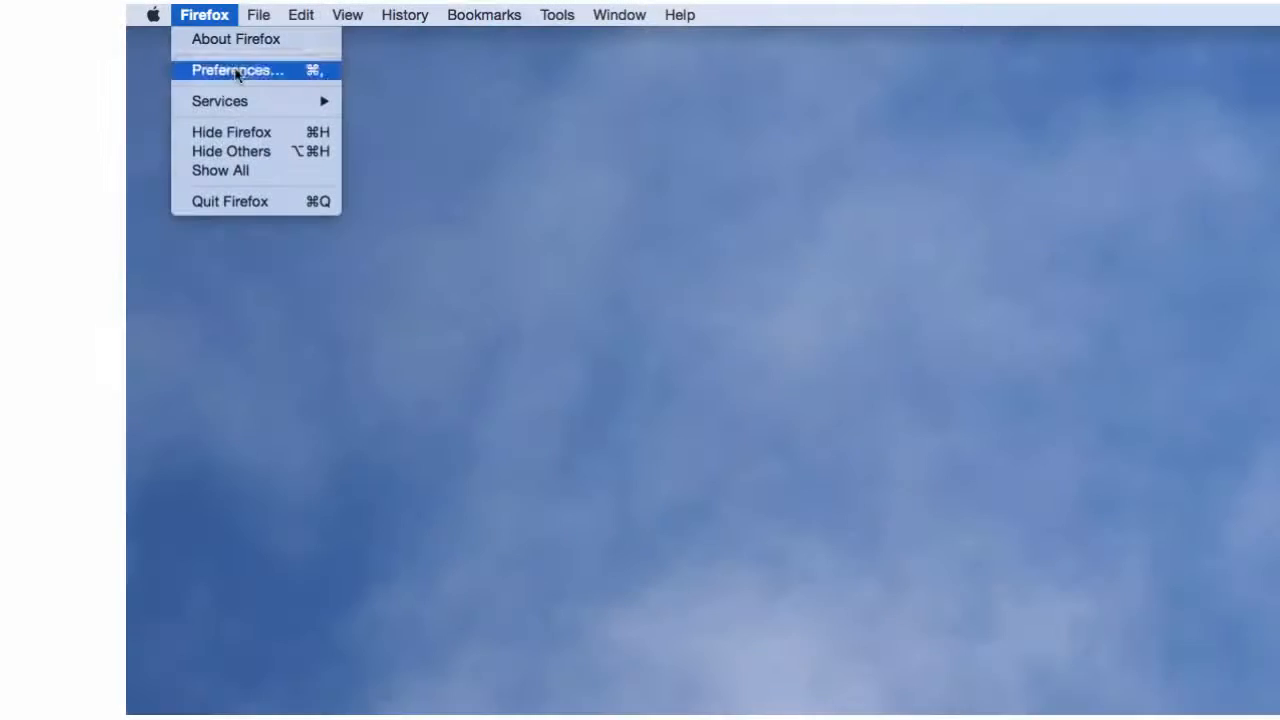
pyautogui.click(238, 70)
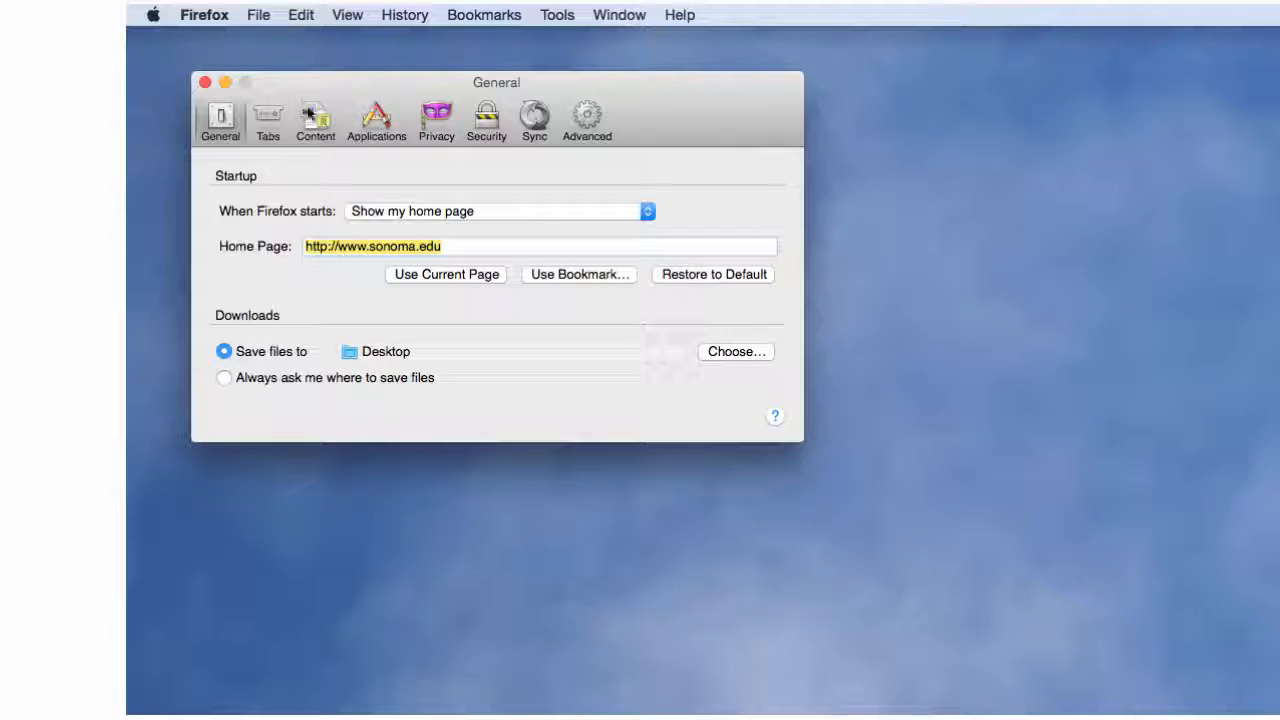
pyautogui.click(316, 118)
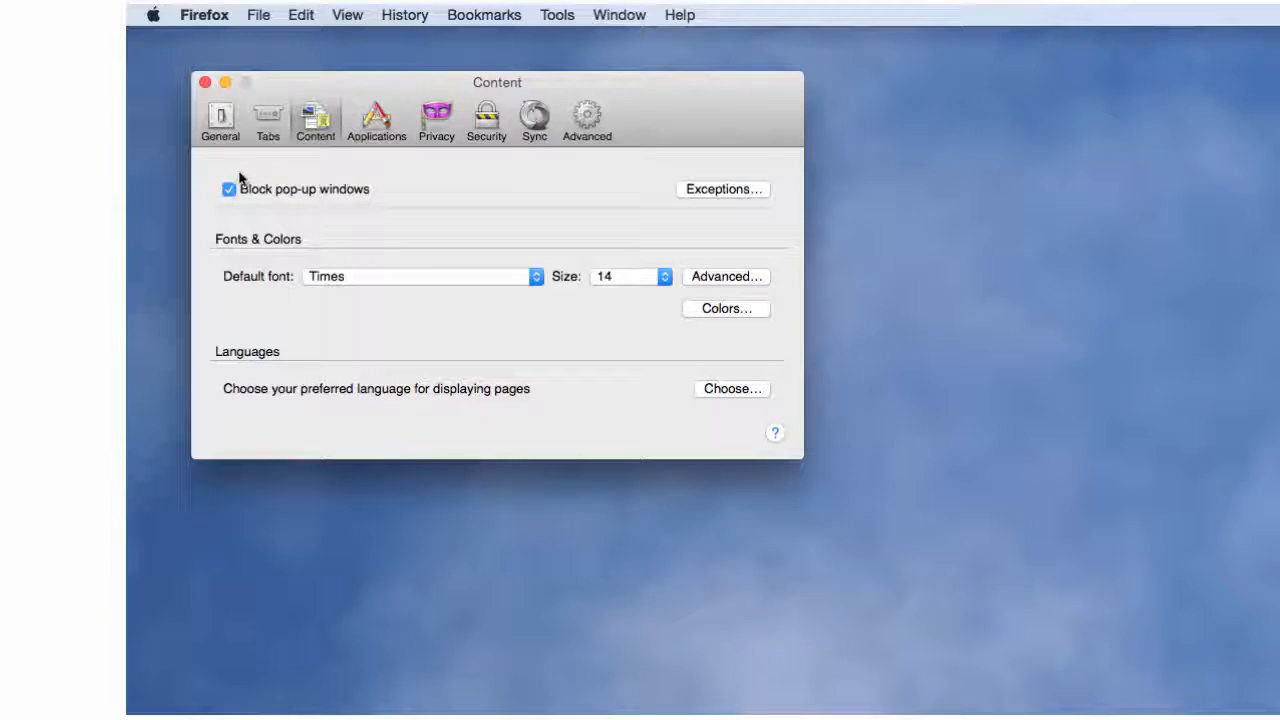
pyautogui.click(228, 188)
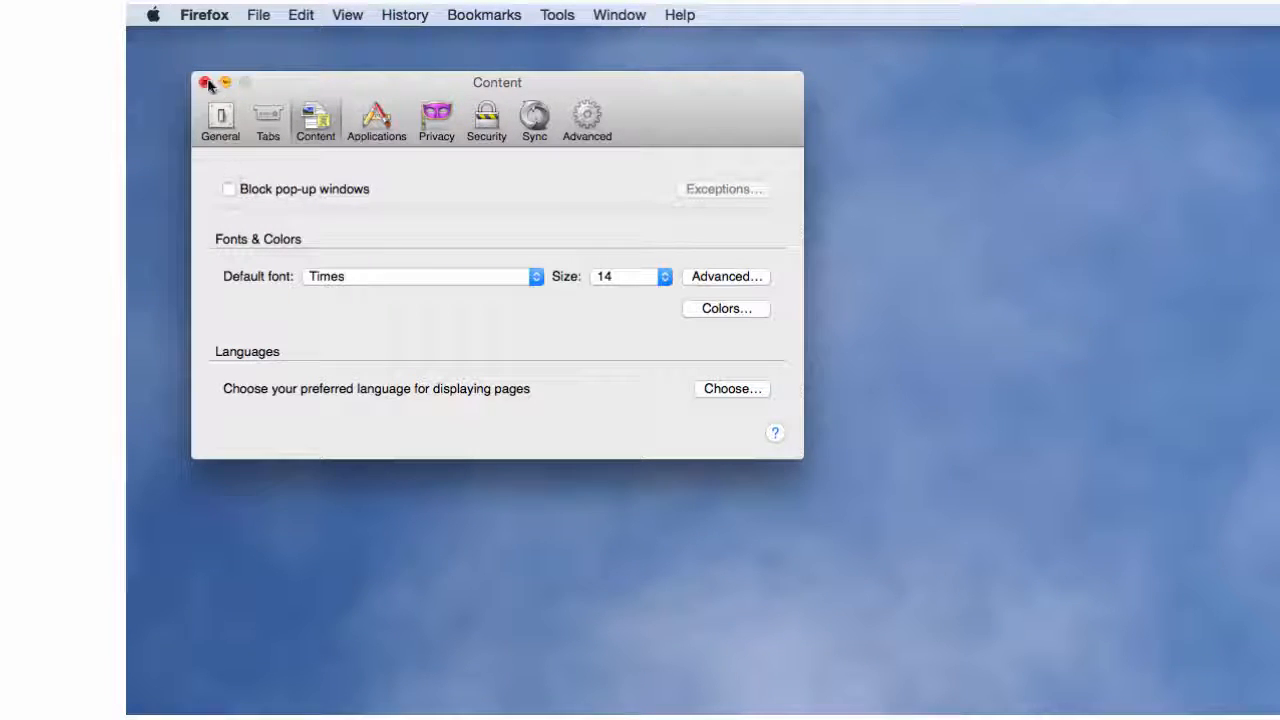
pyautogui.click(208, 82)
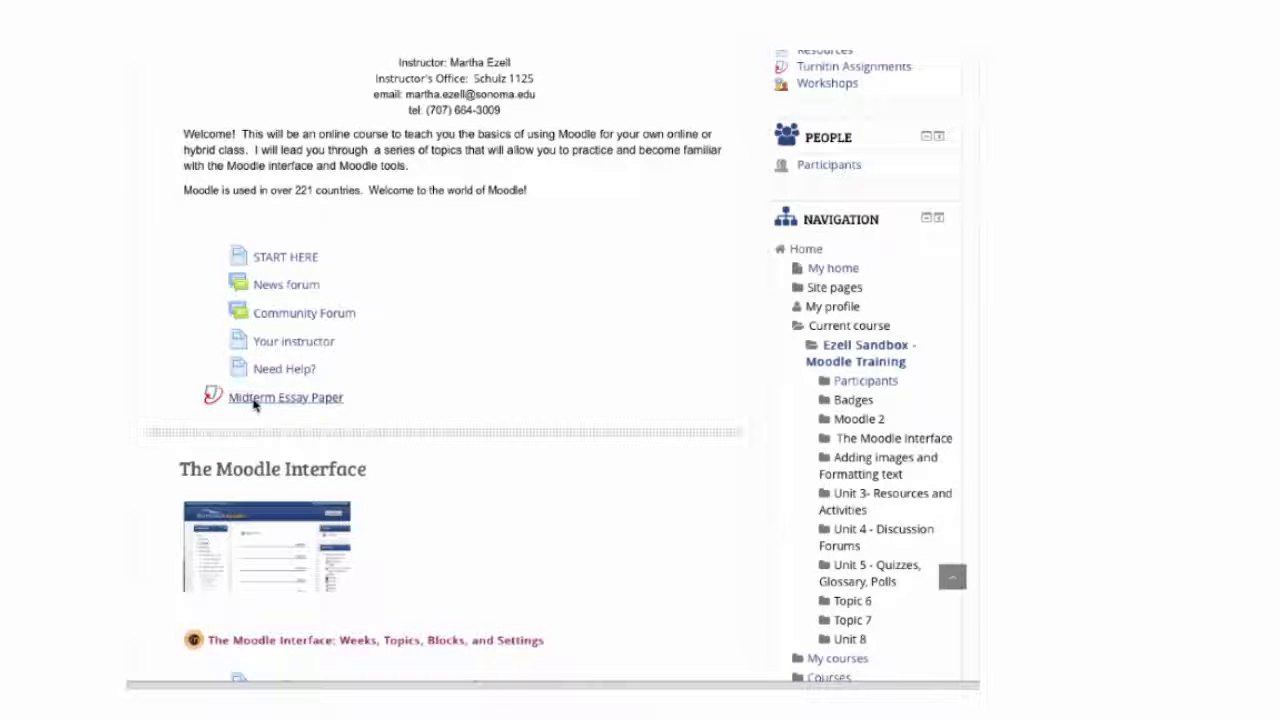
# Go into the Midterm Essay Paper assignment and start a Submit Paper form.
pyautogui.click(284, 396)
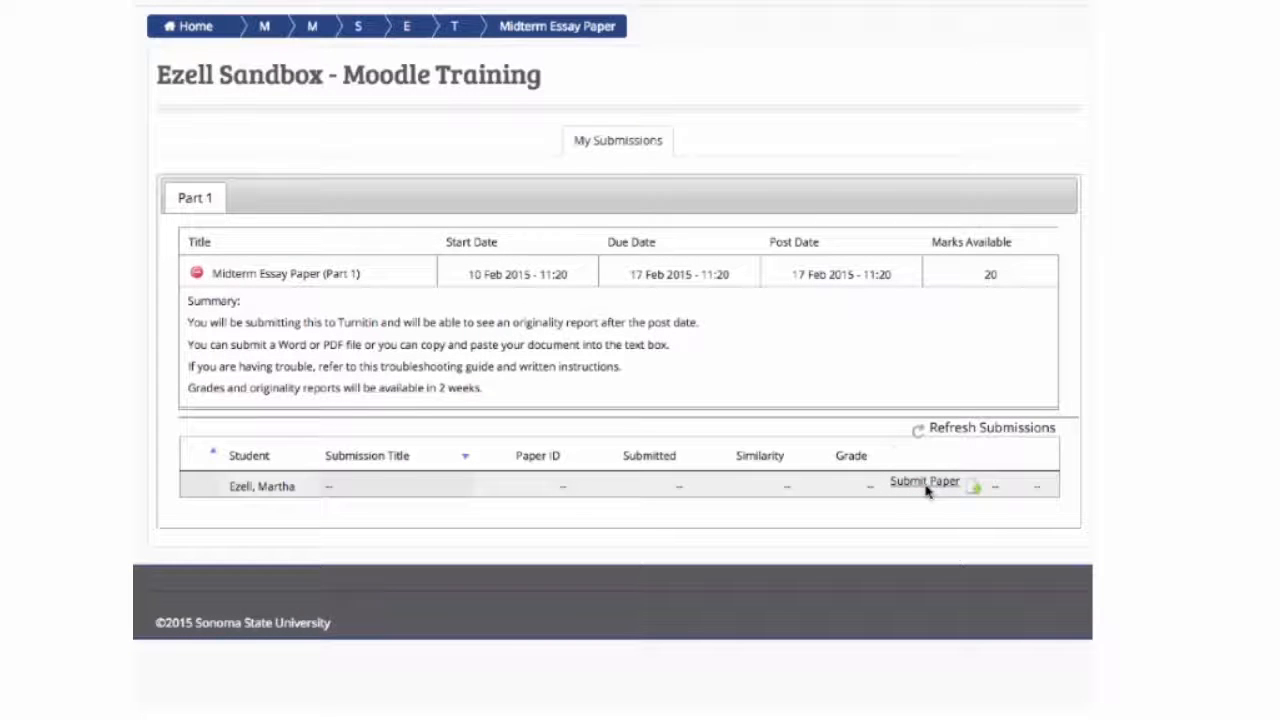
pyautogui.click(924, 480)
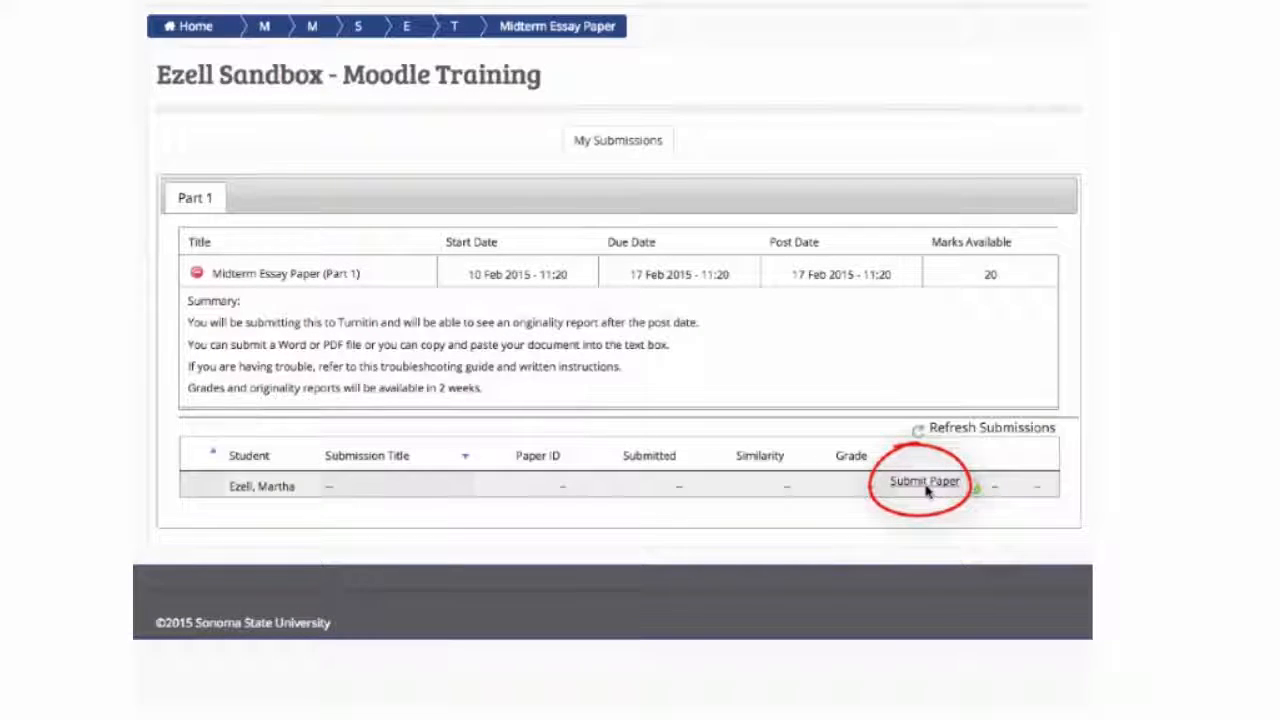
pyautogui.click(924, 480)
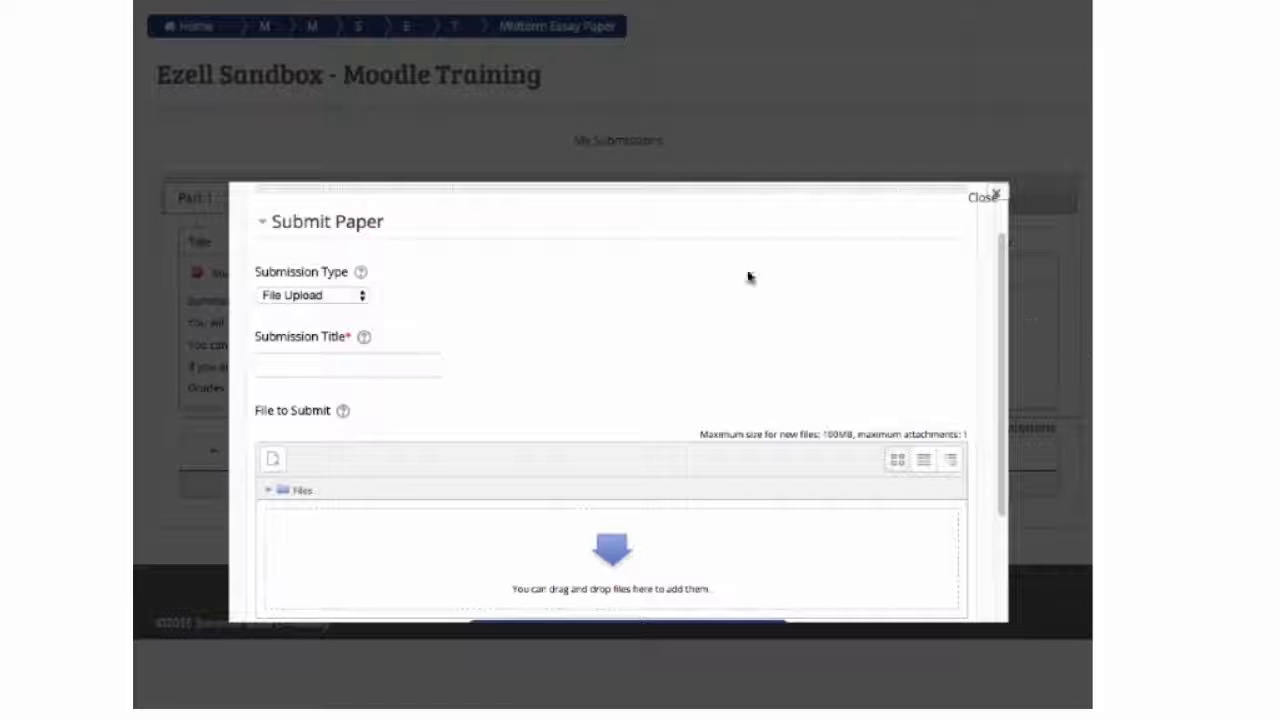
# Title the submission 'Midterm Essay' and set Submission Type to Text Submission.
pyautogui.click(312, 296)
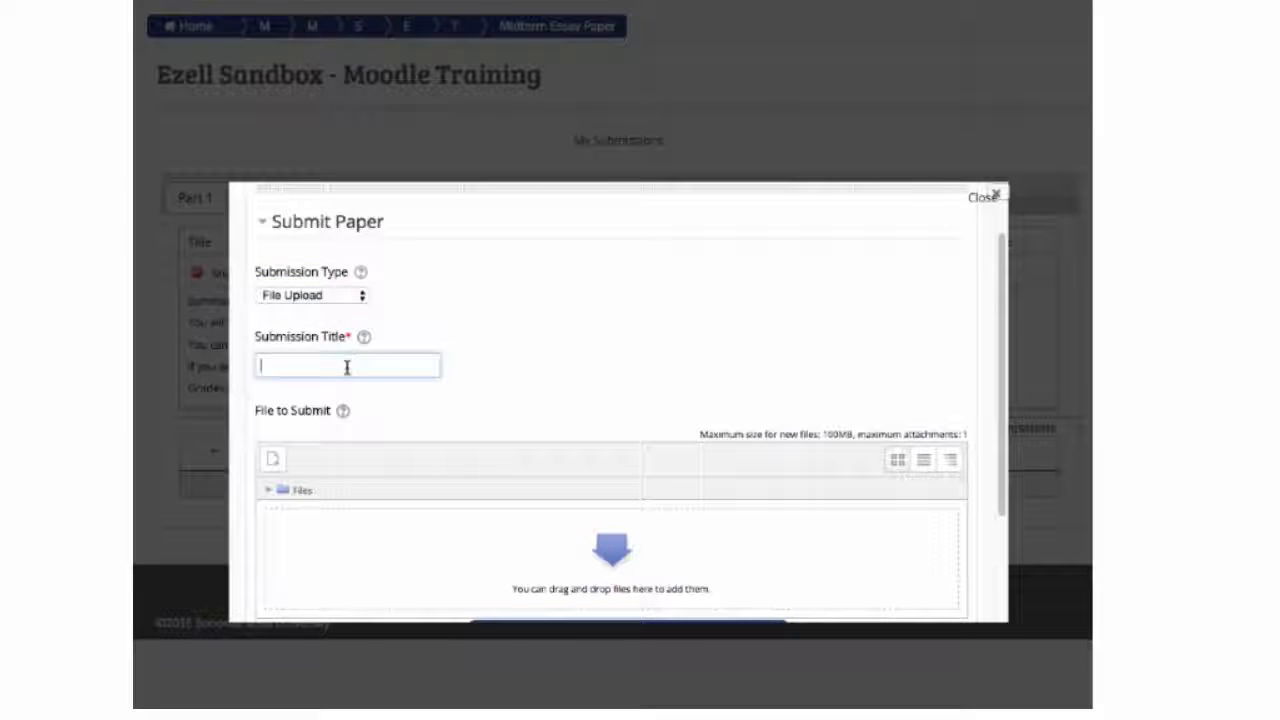
pyautogui.write('Midterm Essay')
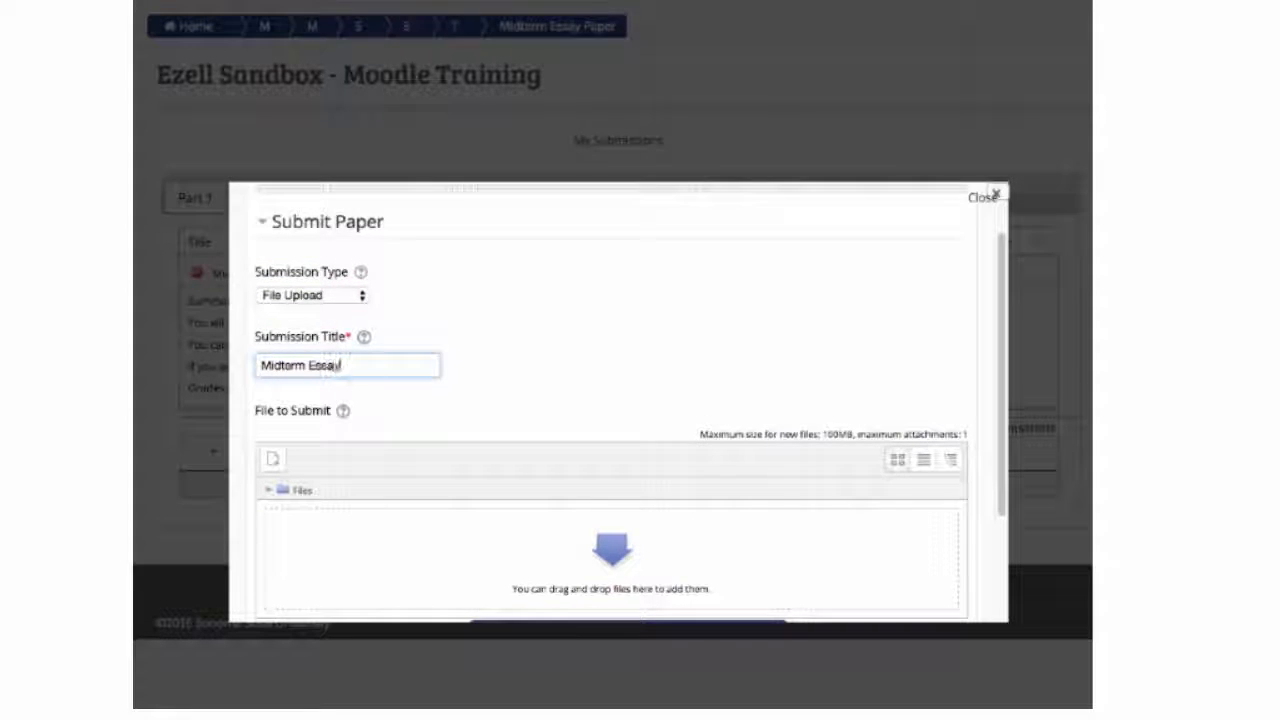
pyautogui.click(272, 458)
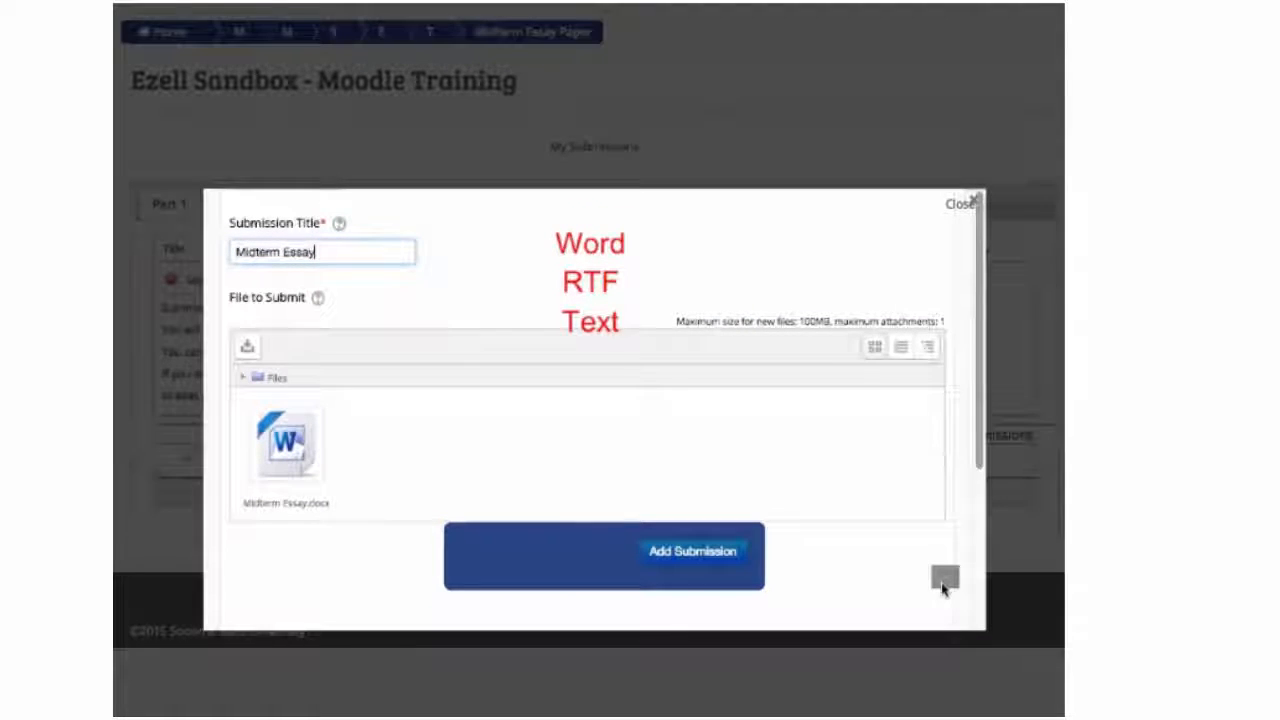
pyautogui.click(692, 550)
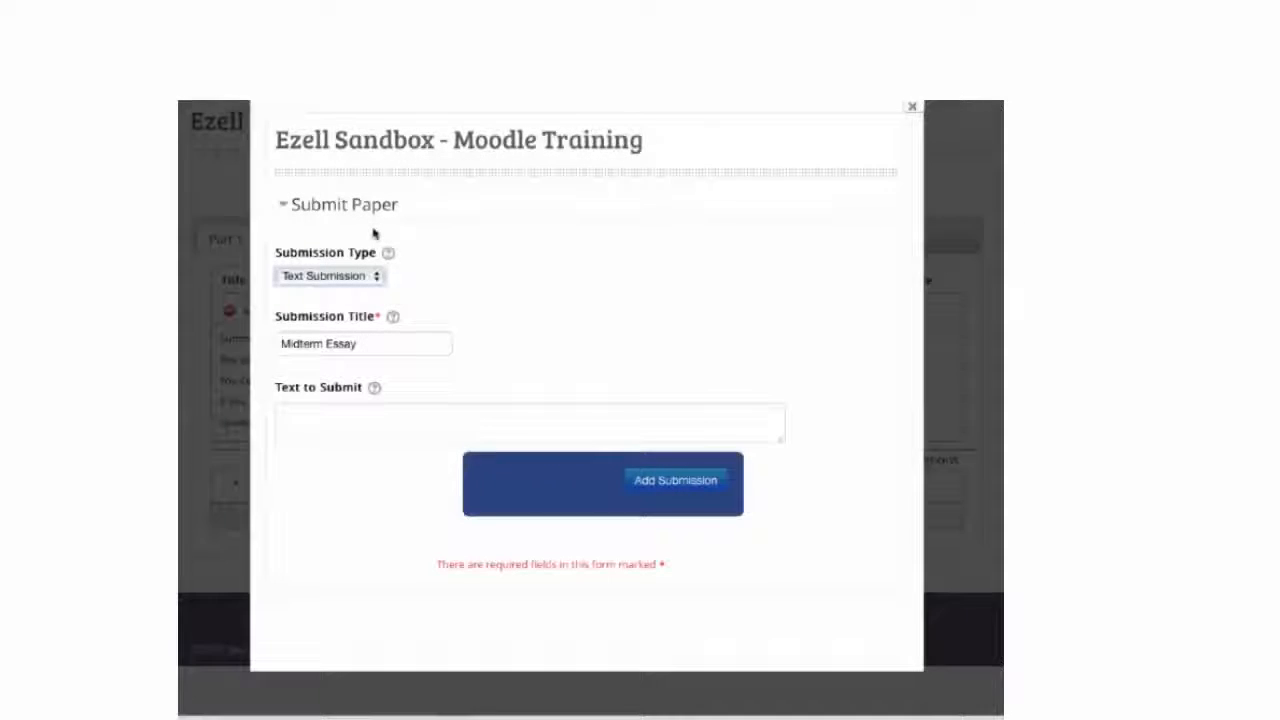
# Enter the essay text in Text to Submit and add the submission.
pyautogui.click(364, 344)
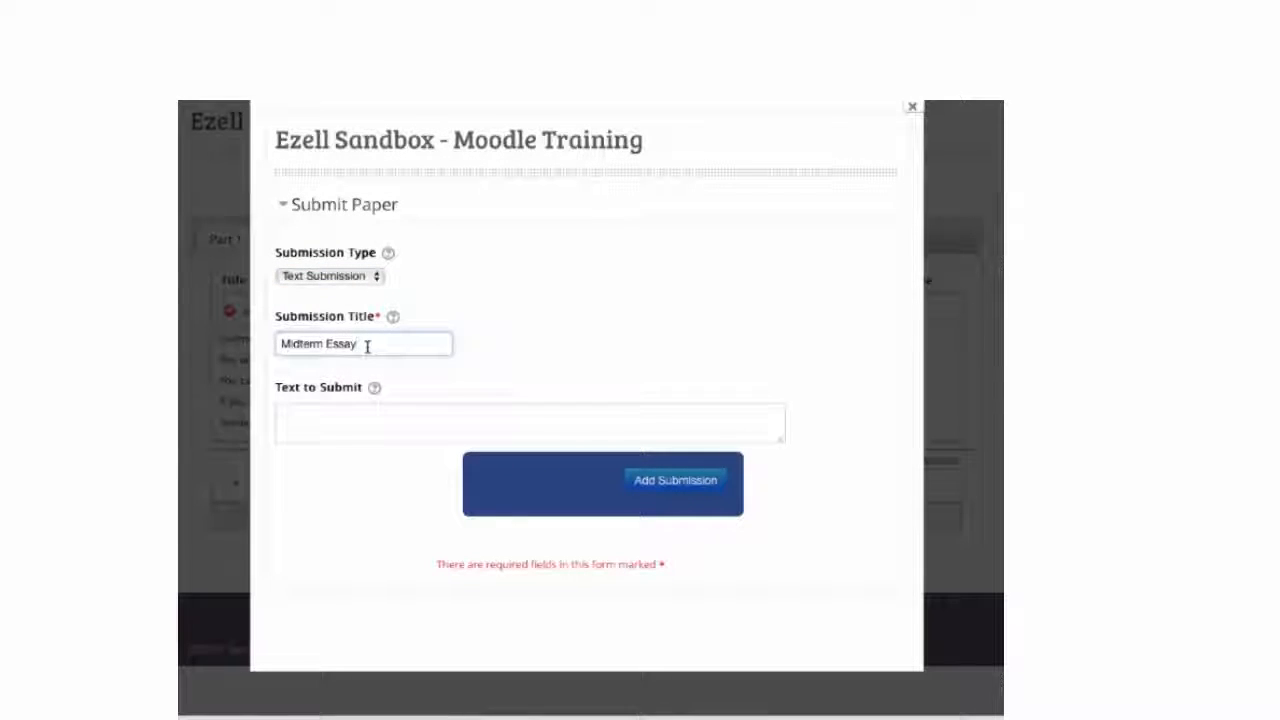
pyautogui.click(530, 422)
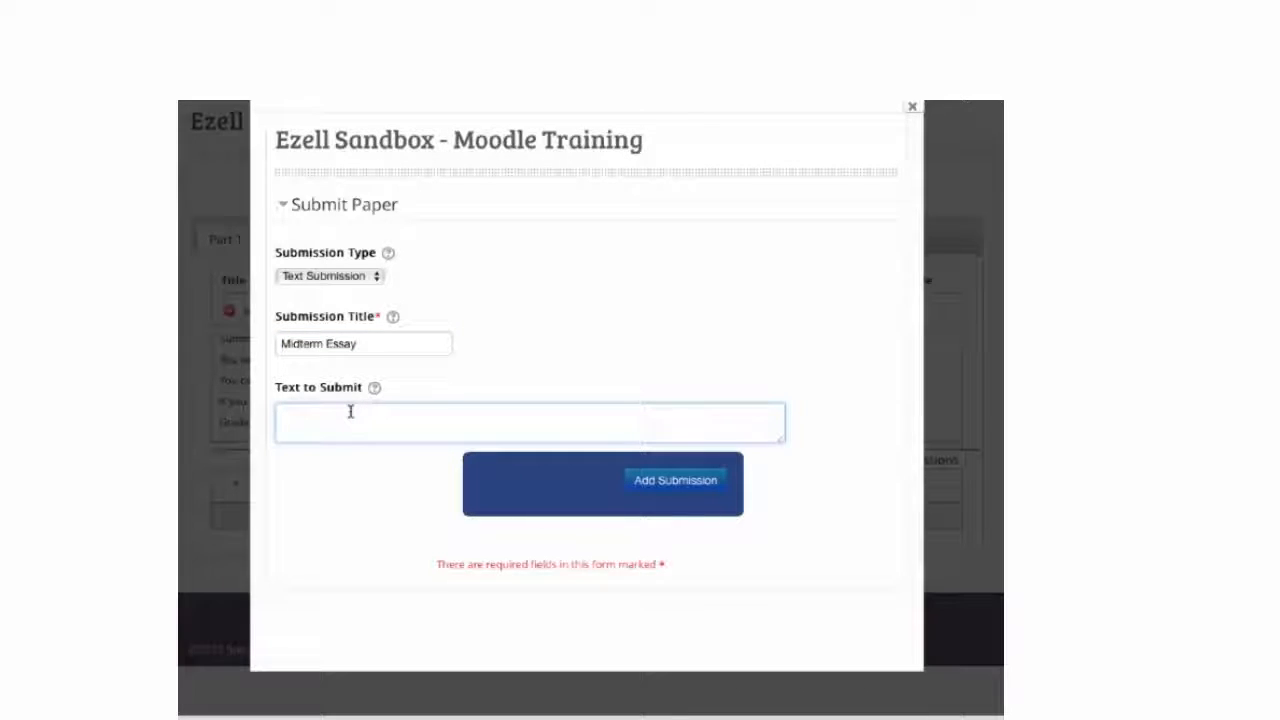
pyautogui.write('Midta')
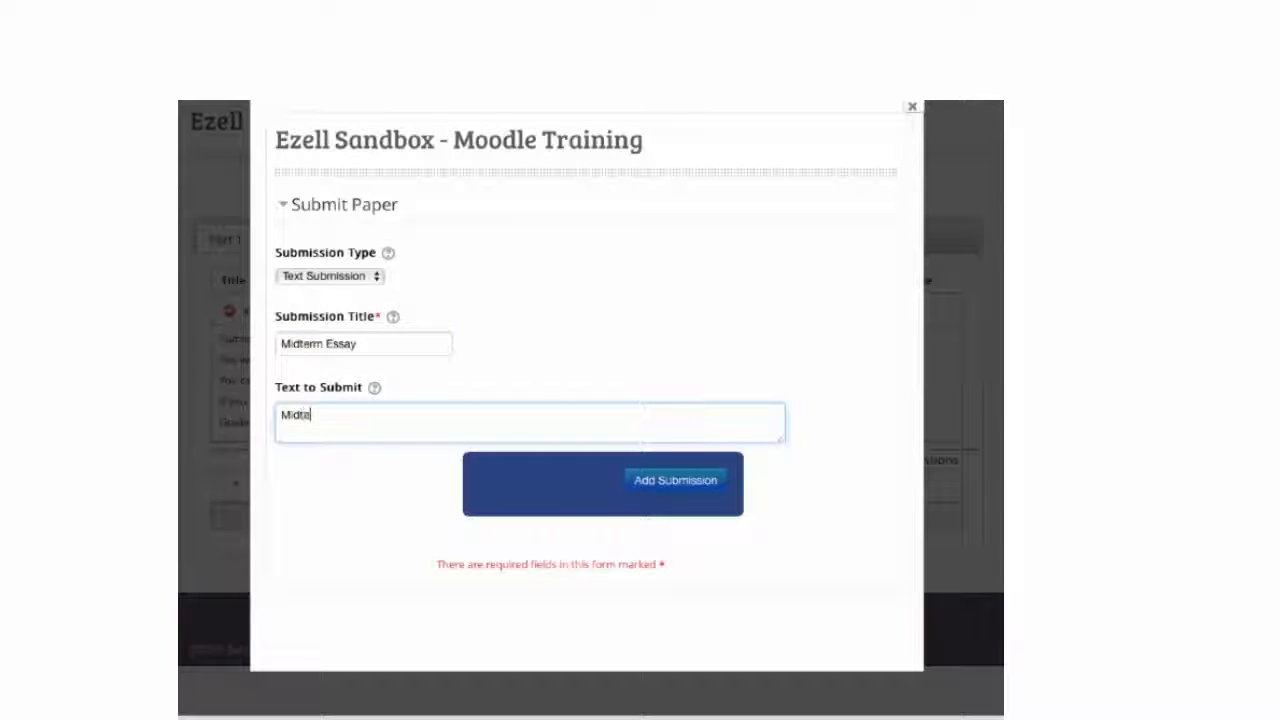
pyautogui.write('Midterm Ess')
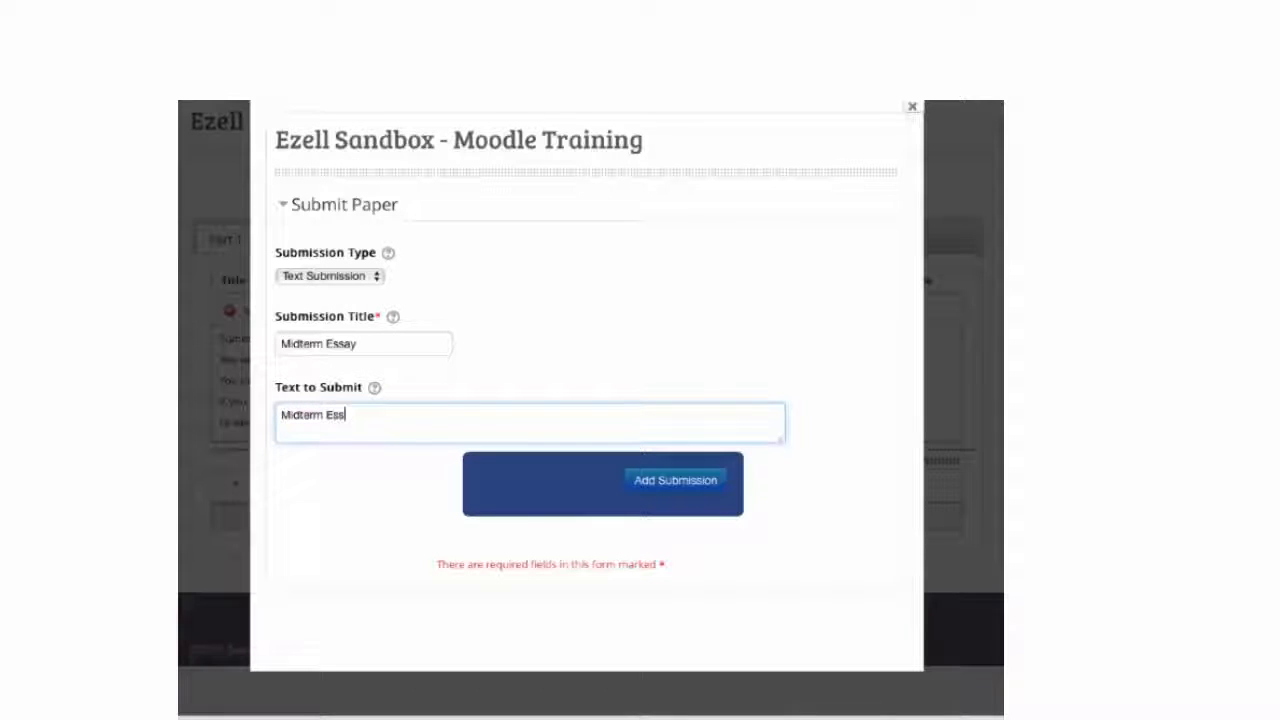
pyautogui.click(676, 480)
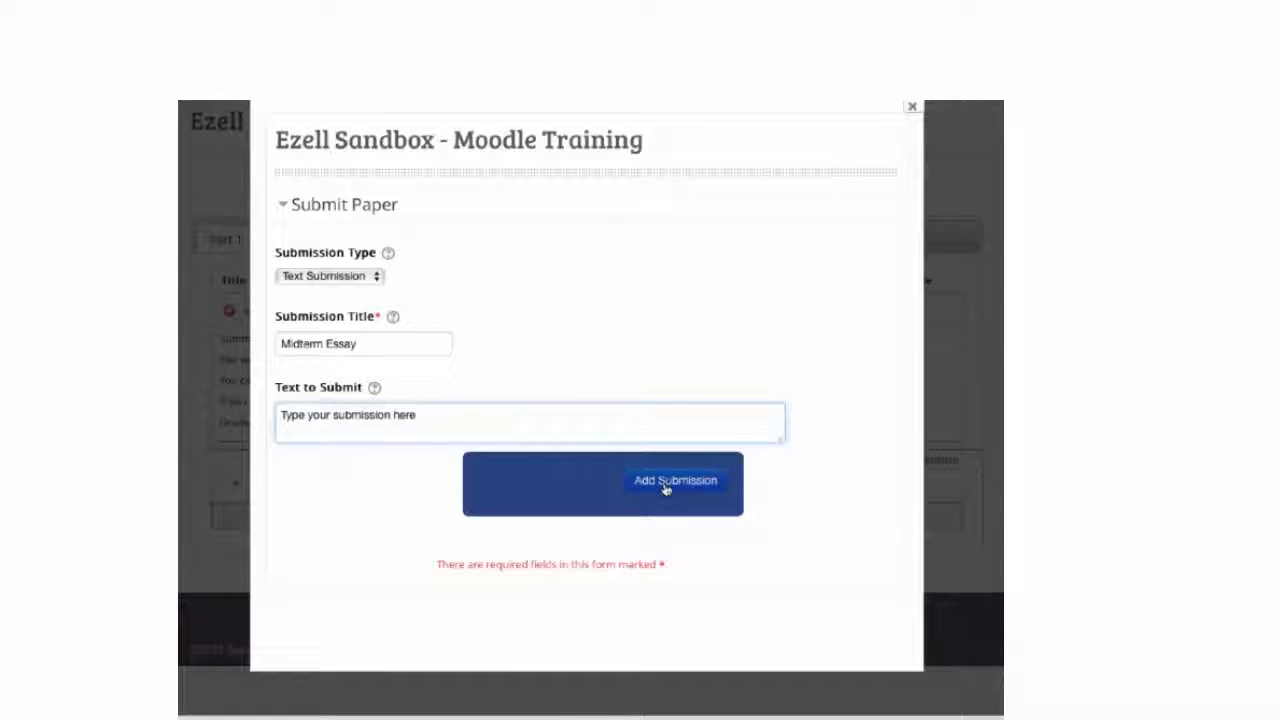
pyautogui.click(676, 480)
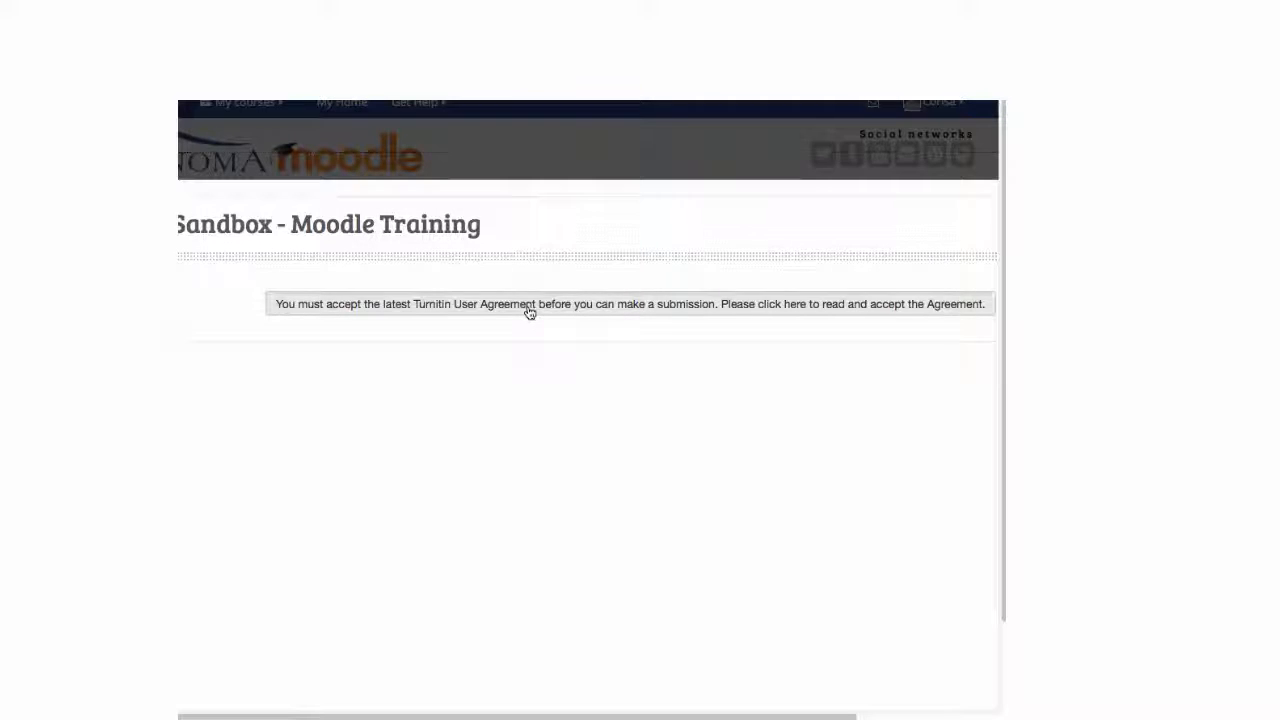
# Accept the Turnitin User Agreement via 'I agree -- continue'.
pyautogui.click(528, 304)
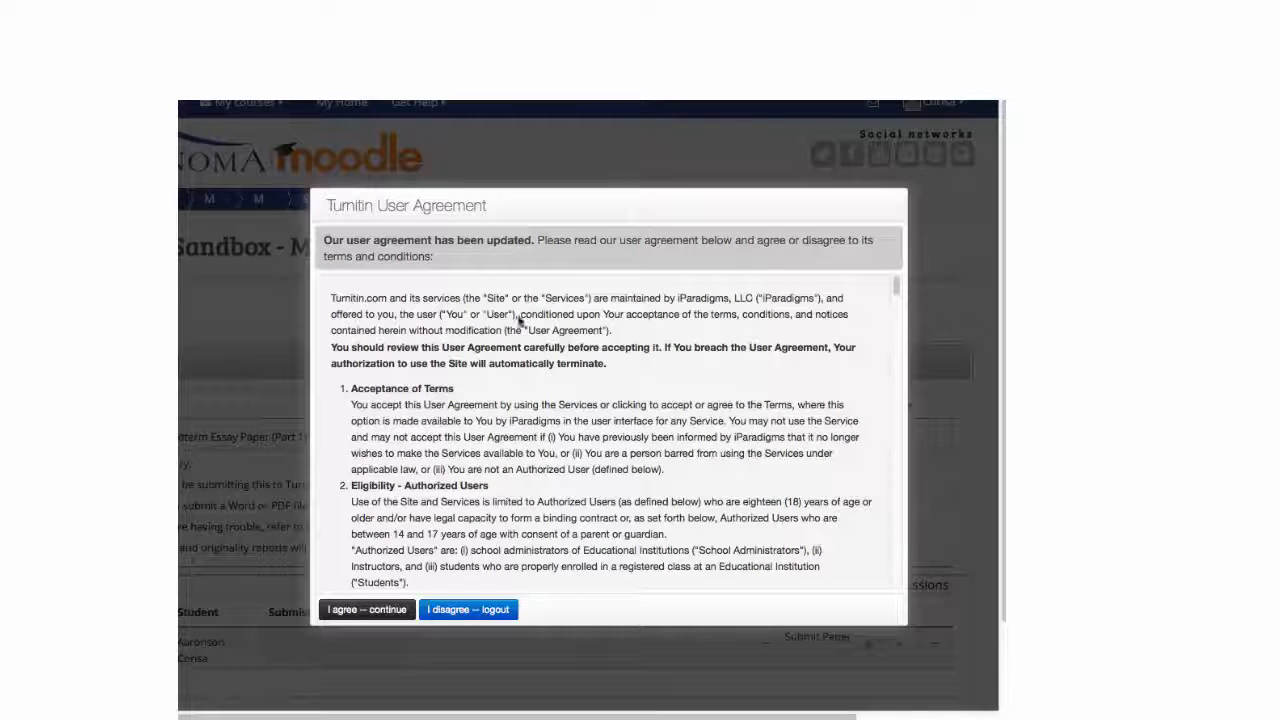
pyautogui.click(366, 608)
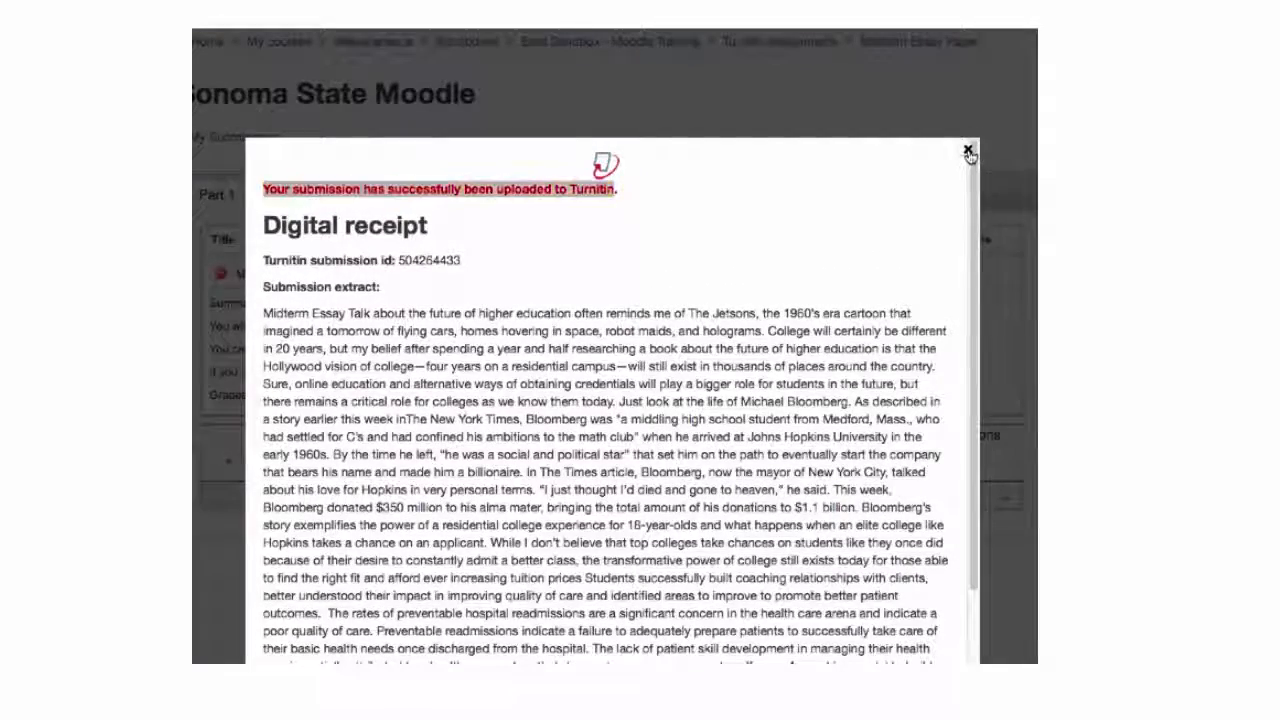
# Close the Turnitin digital receipt to show Midterm Essay as Pending.
pyautogui.click(966, 148)
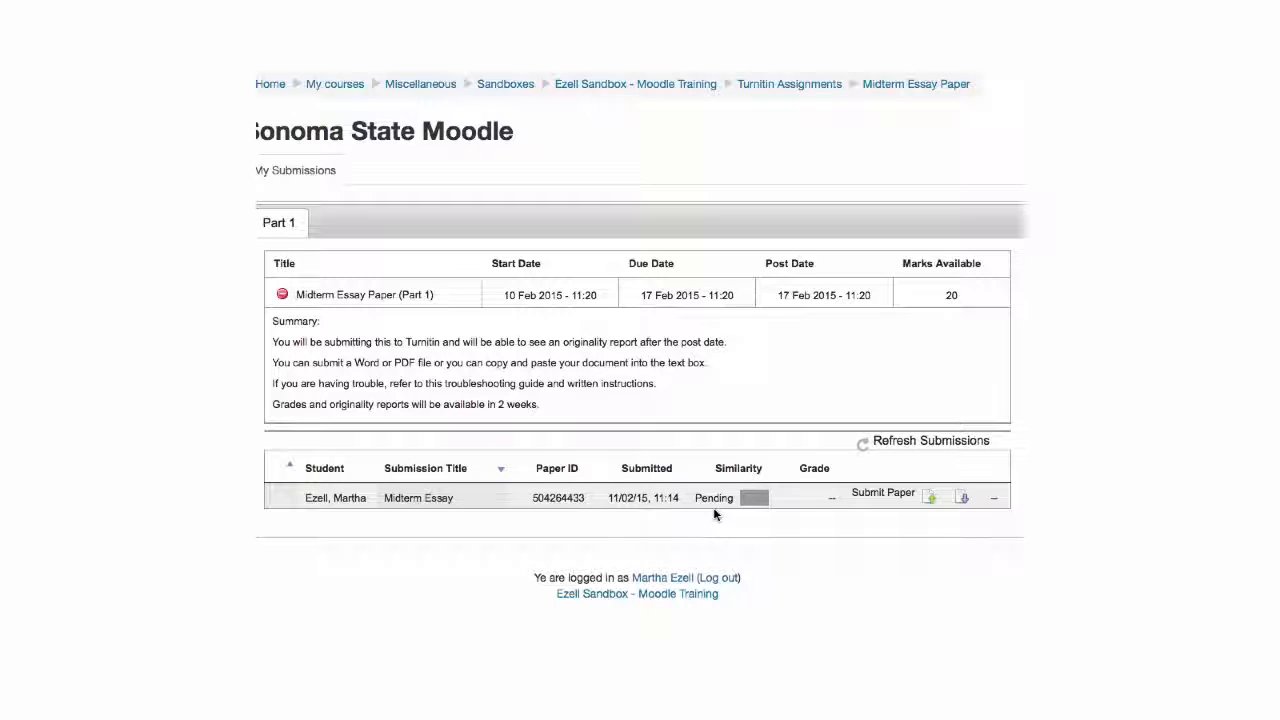